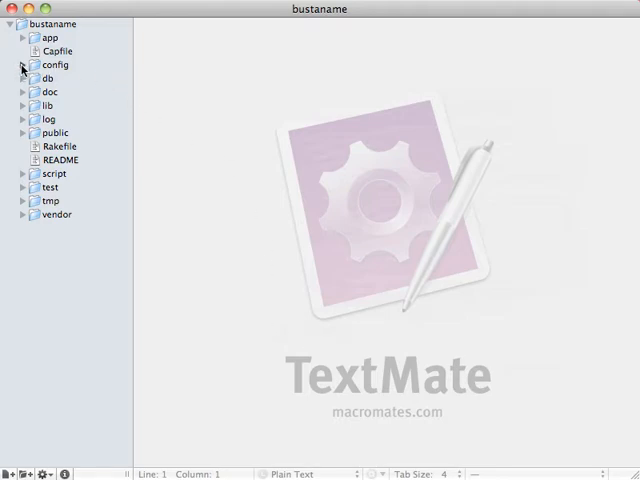
# Browse the config folder's locale files and bring faq.html.erb into view
pyautogui.click(24, 64)
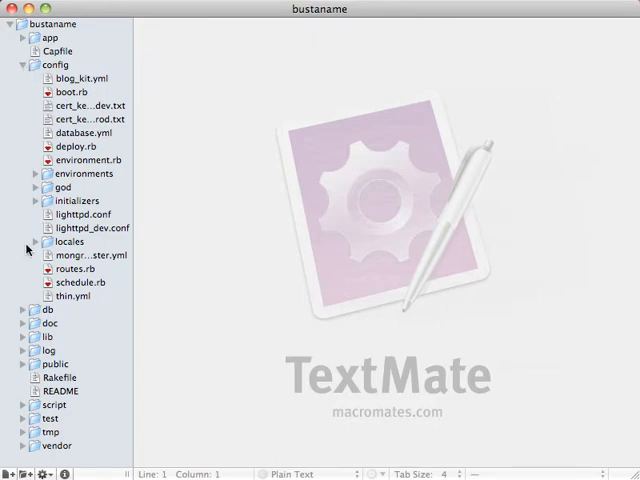
pyautogui.click(36, 240)
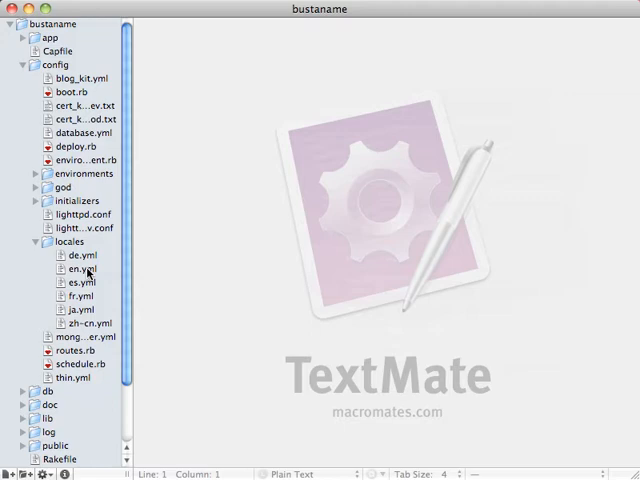
pyautogui.click(32, 64)
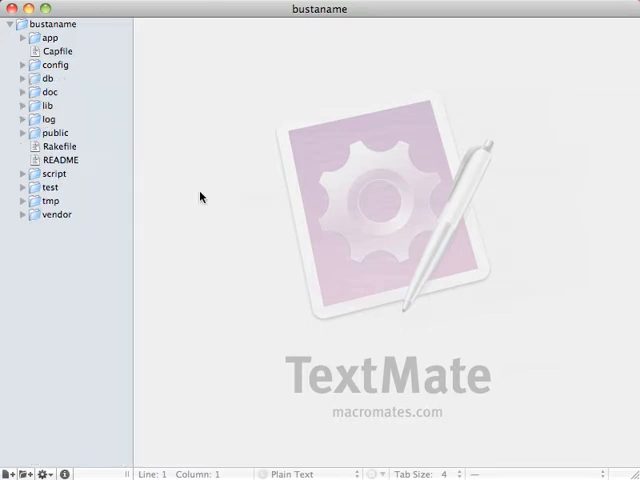
pyautogui.click(24, 36)
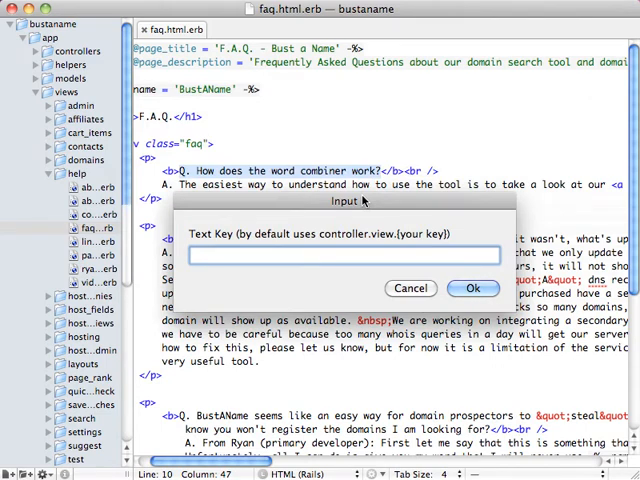
# Key the question 'How does the word combiner work?' as how_does_the_word_combiner_work
pyautogui.write('how_de')
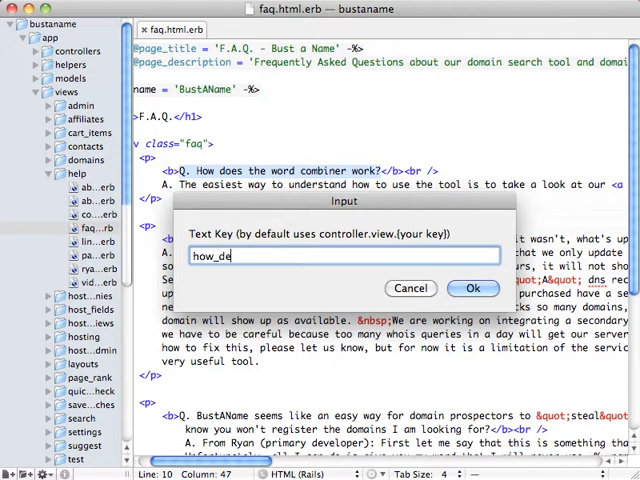
pyautogui.write('oes_the_')
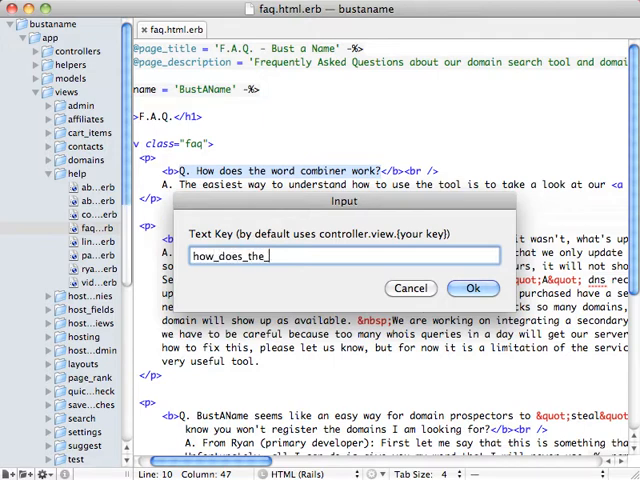
pyautogui.write('word_combine')
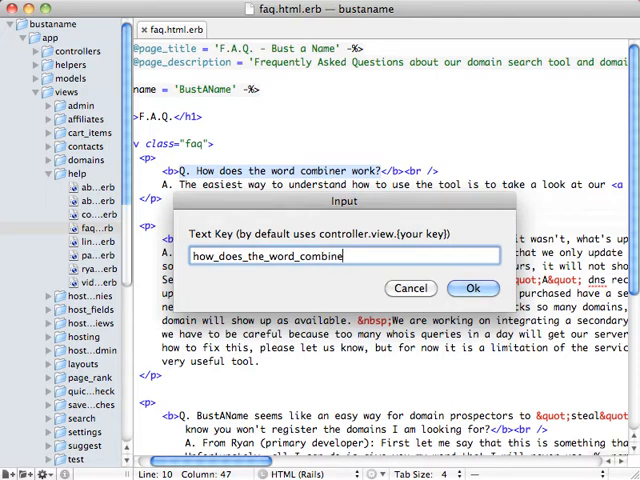
pyautogui.write('r_work')
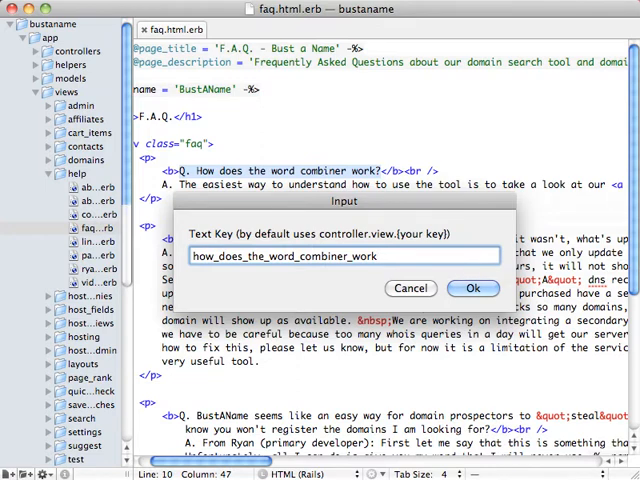
pyautogui.click(472, 288)
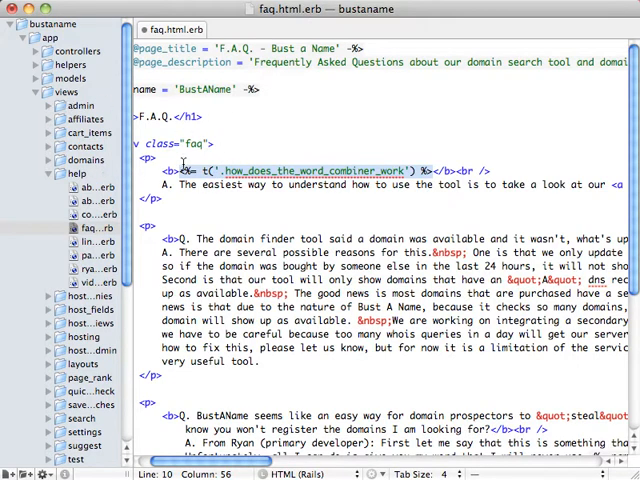
# Scroll en.yml to help > faq and check the new how_does_the_word_combiner_work entry
pyautogui.scroll(-3)
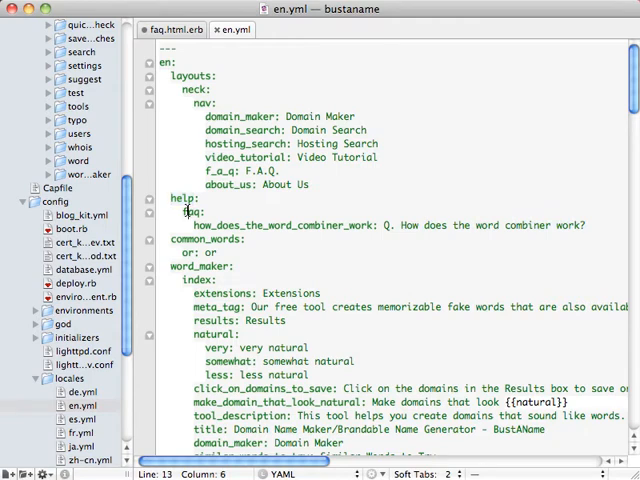
pyautogui.click(204, 224)
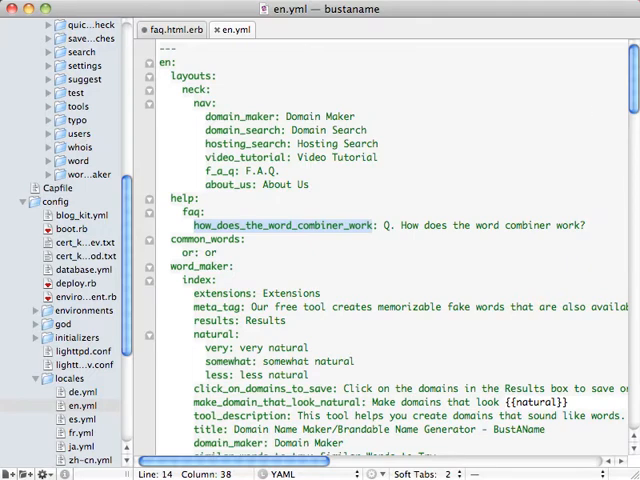
# Back in faq.html.erb, wrap the Video Tutorial link in a capture block named video_tutorial
pyautogui.click(176, 28)
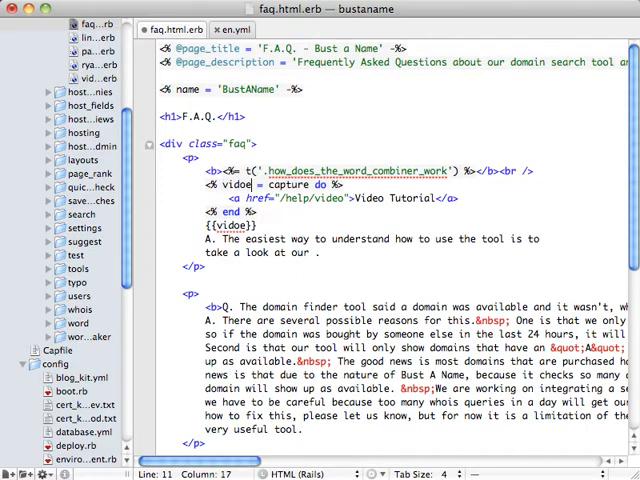
pyautogui.write('_')
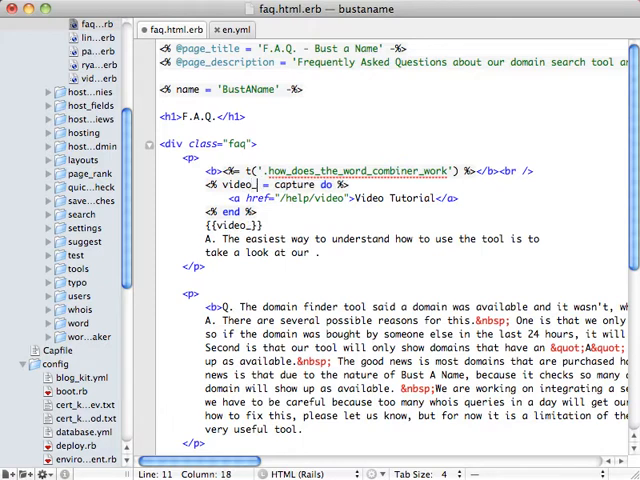
pyautogui.write('tutorial')
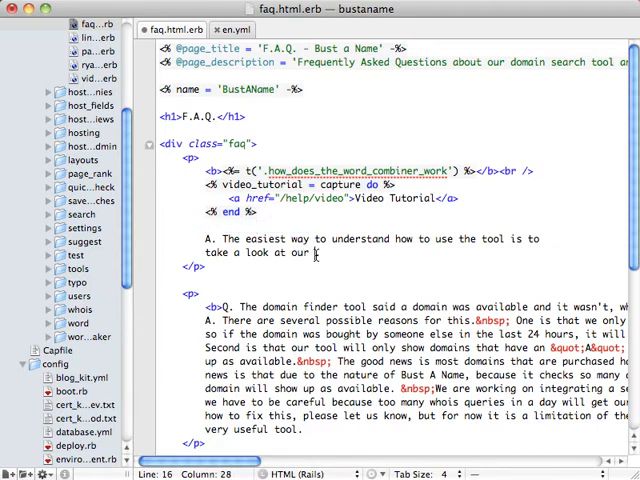
# Reference {{video_tutorial}} in the answer and key it as easy_way_to_understand
pyautogui.write('{{video_tutorial}}.')
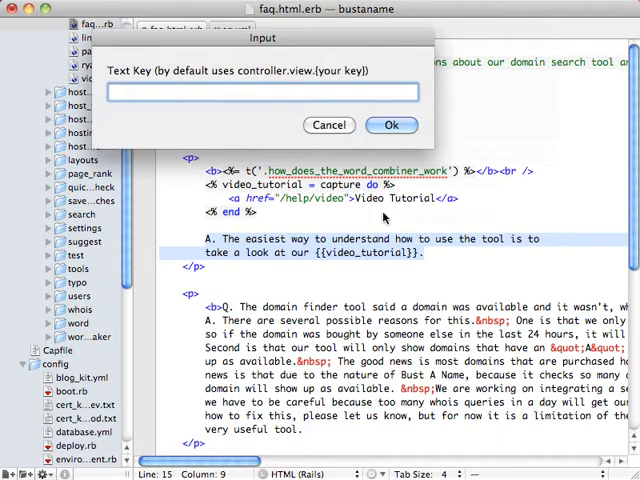
pyautogui.write('easy_')
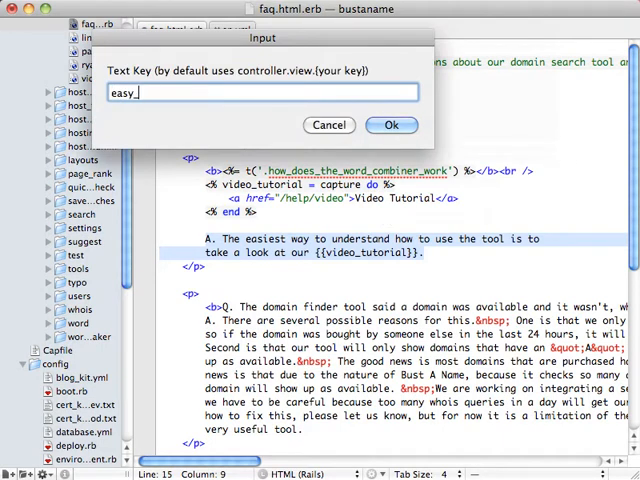
pyautogui.write('way_to_under')
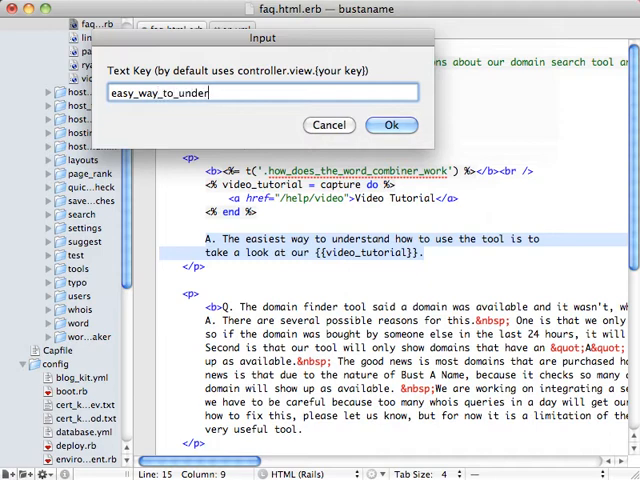
pyautogui.click(392, 124)
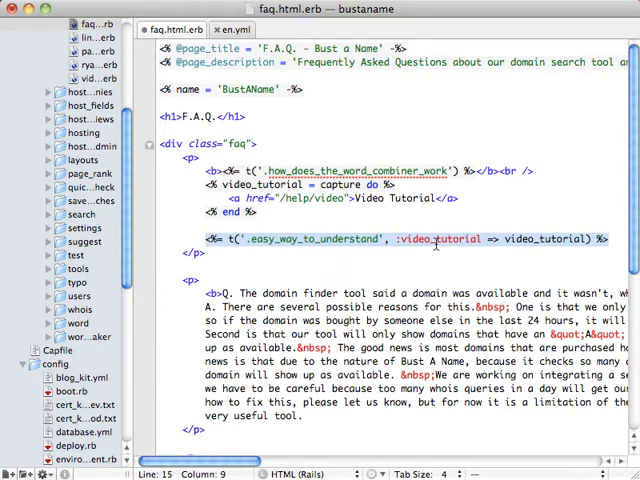
pyautogui.moveTo(524, 244)
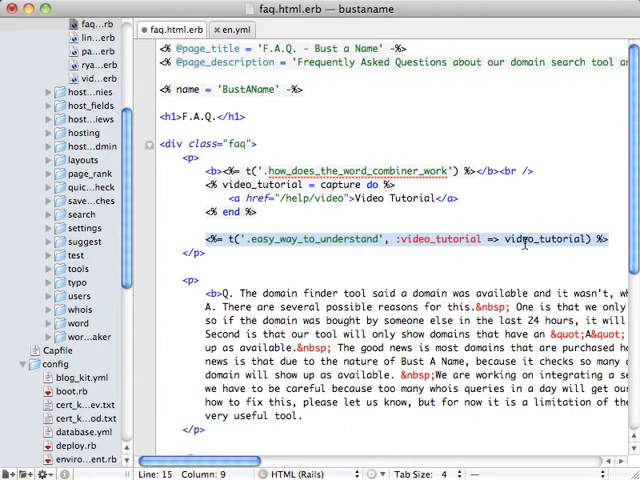
pyautogui.moveTo(356, 224)
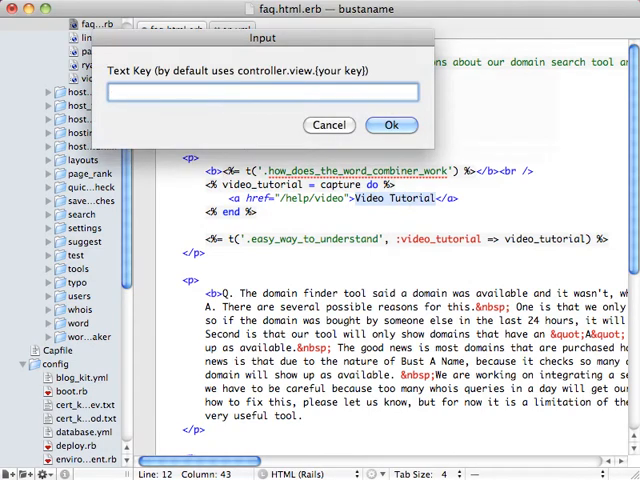
# Key the Video Tutorial link text as video_tutorial, then view en.yml
pyautogui.write('video_tutorial')
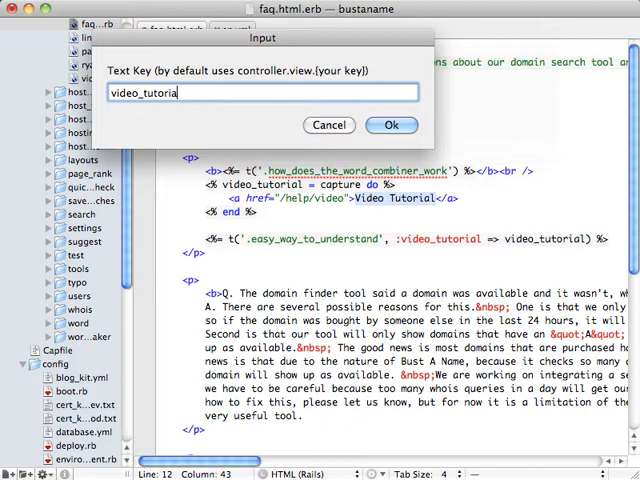
pyautogui.click(392, 124)
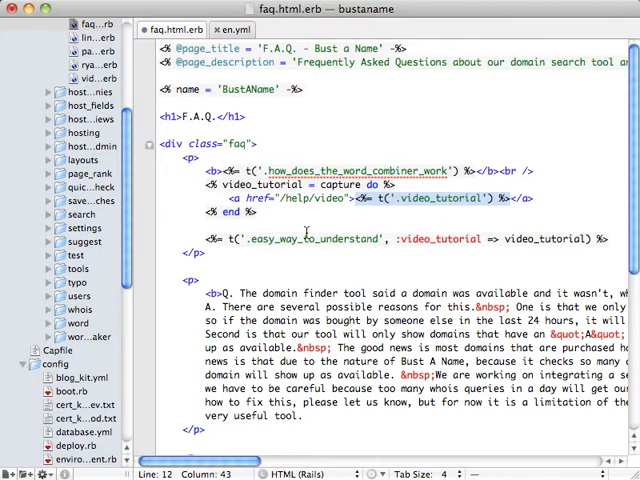
pyautogui.click(234, 28)
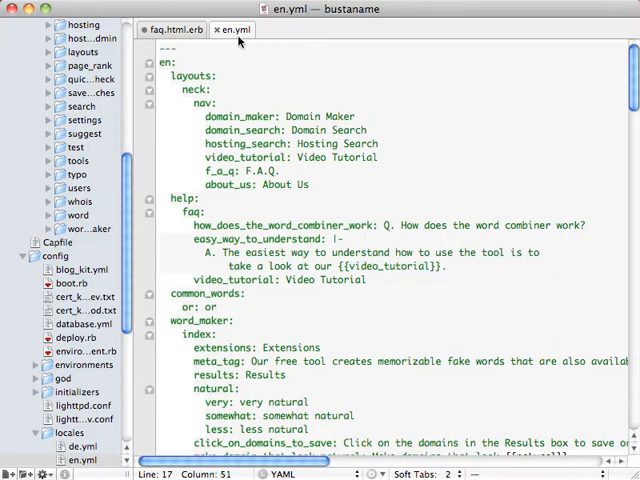
# Return to faq.html.erb after reviewing the easy_way_to_understand and video_tutorial entries
pyautogui.click(176, 28)
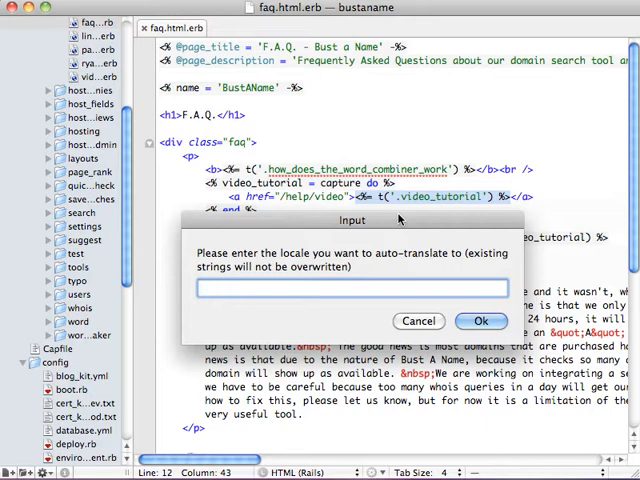
# Auto-translate the strings into the es locale and scroll through the resulting es.yml
pyautogui.write('es')
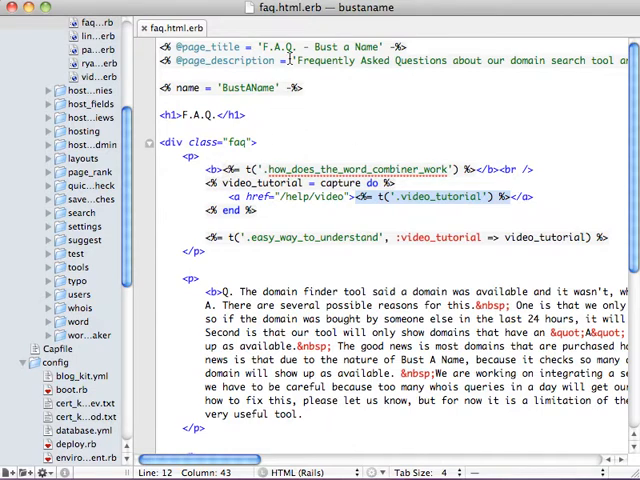
pyautogui.moveTo(340, 76)
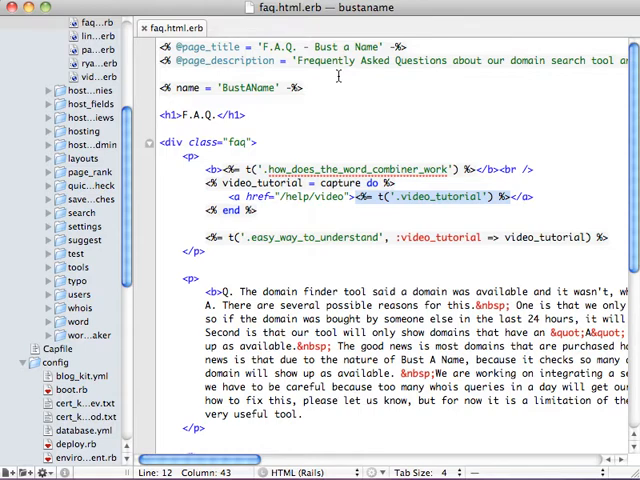
pyautogui.scroll(-3)
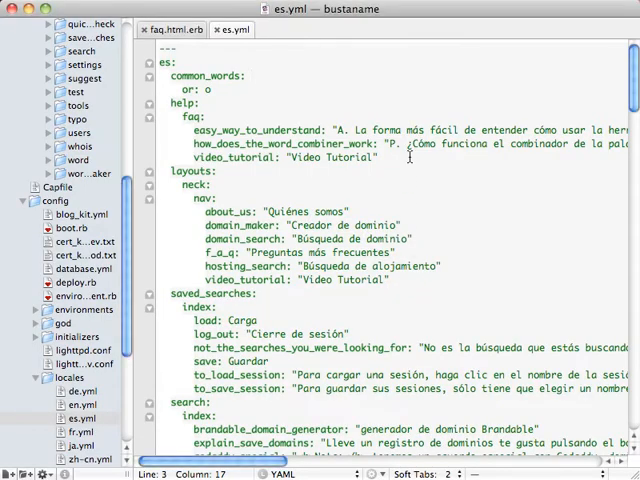
pyautogui.moveTo(314, 88)
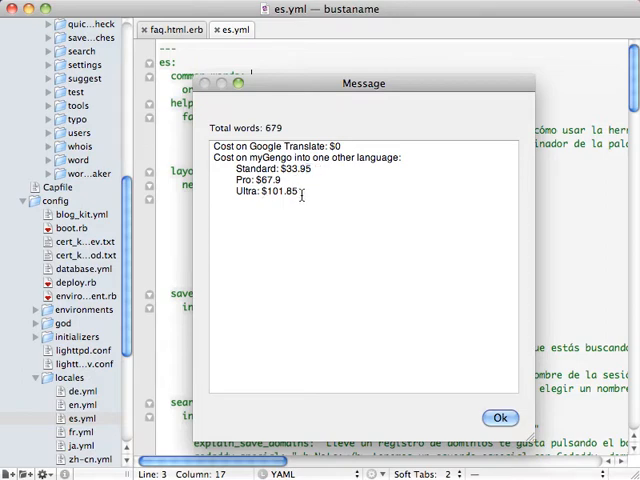
pyautogui.click(500, 418)
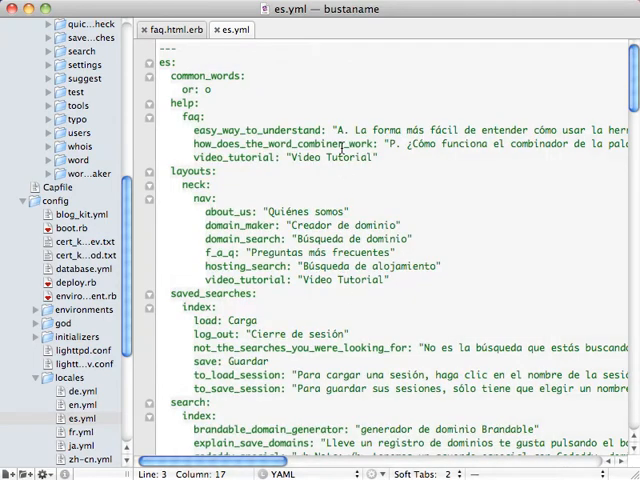
pyautogui.moveTo(304, 100)
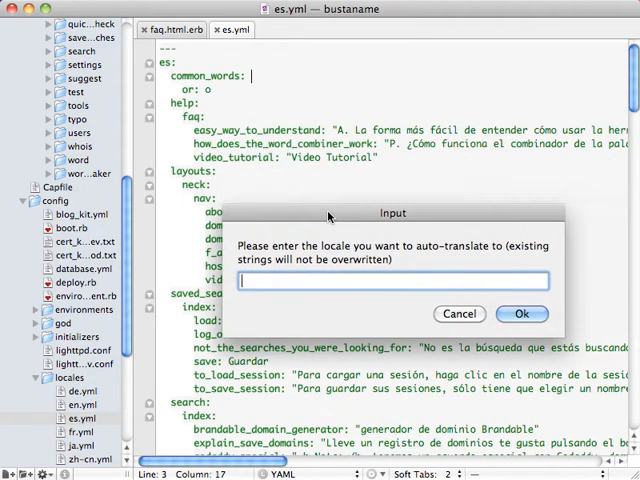
pyautogui.moveTo(408, 130)
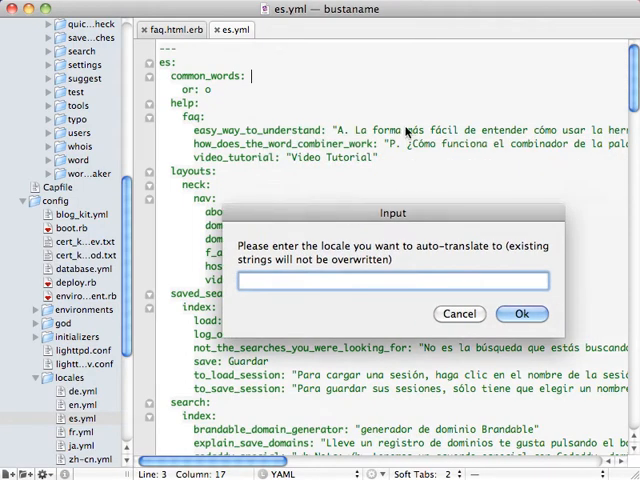
# Auto-translate into the de locale using MyGengo - Standard translation
pyautogui.write('de')
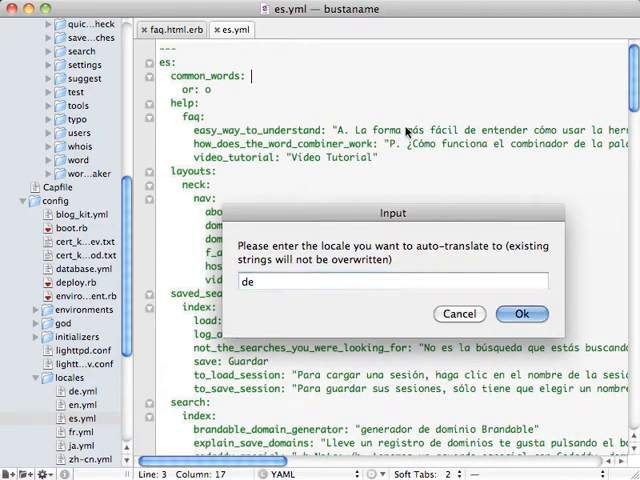
pyautogui.click(520, 312)
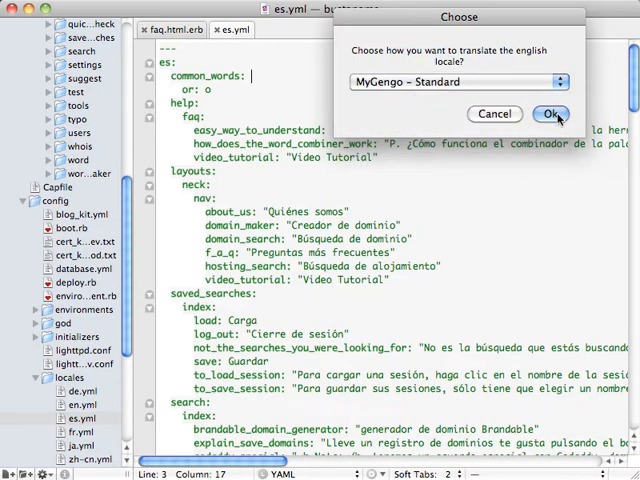
pyautogui.click(552, 112)
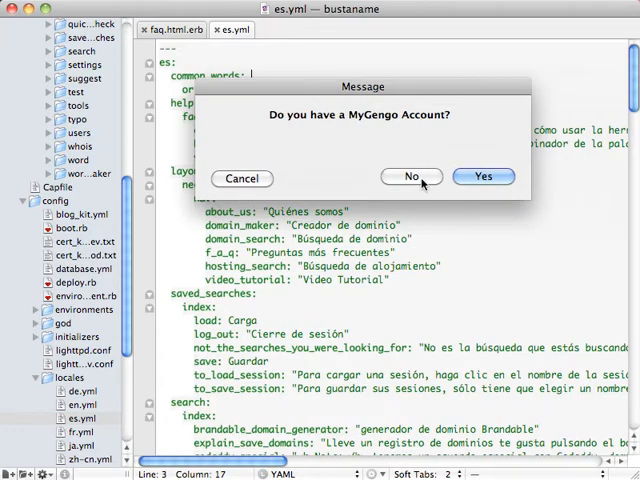
# Answer No to having a myGengo account and acknowledge the signup-site alerts
pyautogui.click(410, 176)
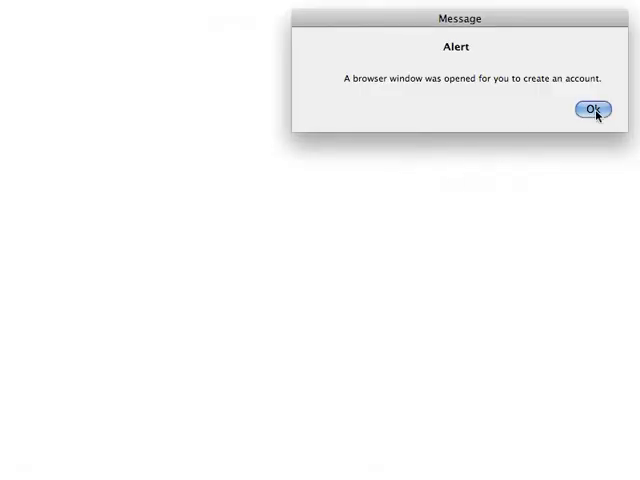
pyautogui.click(592, 108)
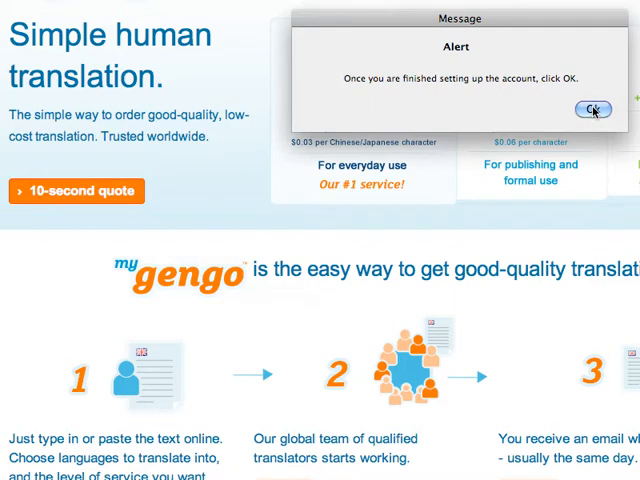
pyautogui.click(592, 108)
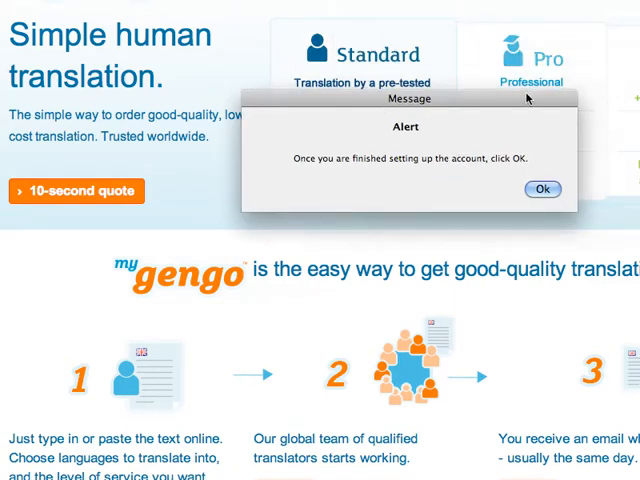
pyautogui.click(542, 188)
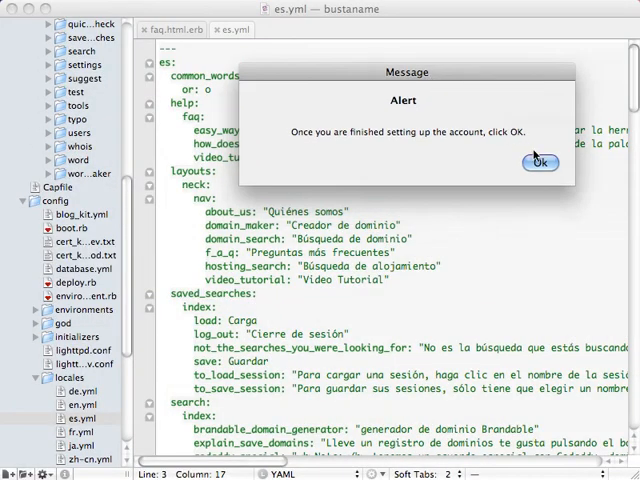
# Confirm account setup, submit the myGengo API key and auto-approve the German jobs
pyautogui.click(540, 162)
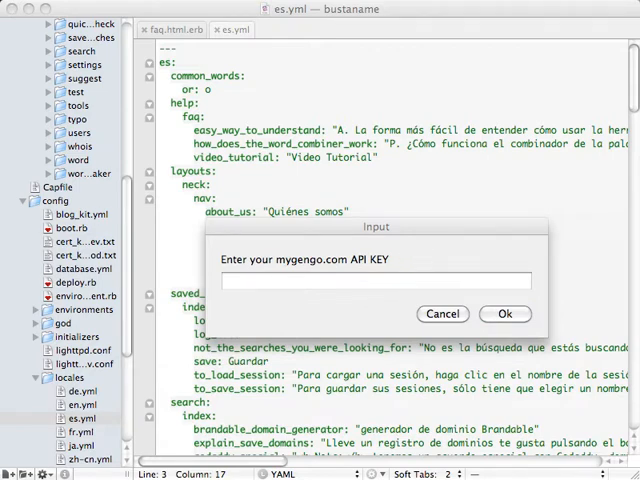
pyautogui.click(504, 314)
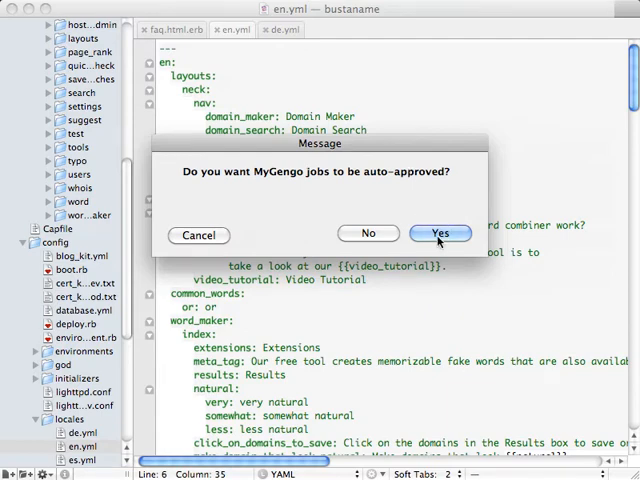
pyautogui.click(440, 234)
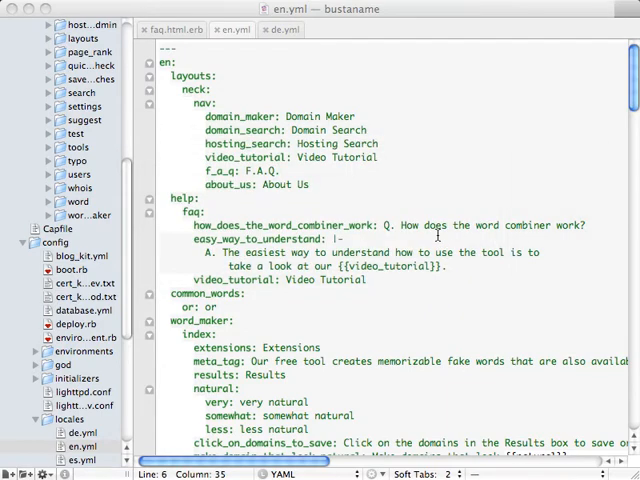
pyautogui.moveTo(414, 160)
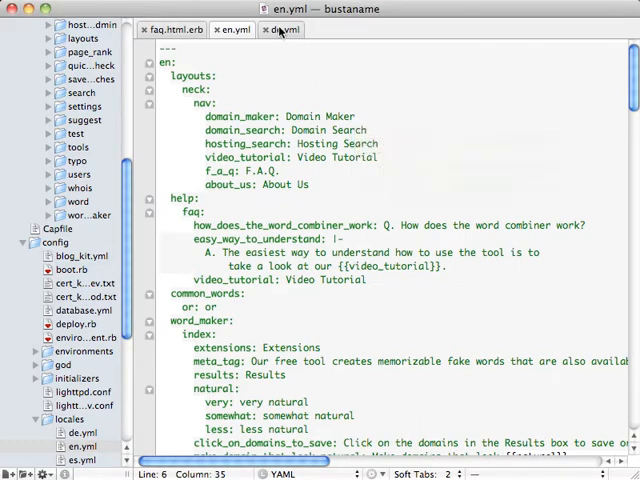
# Switch to the German de.yml locale file
pyautogui.click(276, 28)
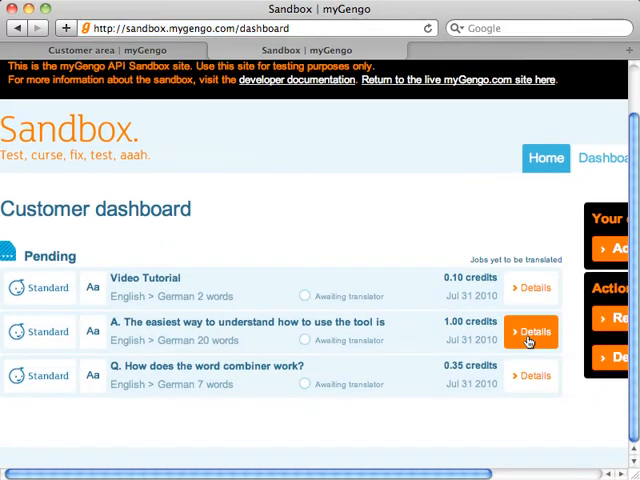
# Review pending English-to-German job 8108 details, then return to the en.yml file
pyautogui.click(532, 332)
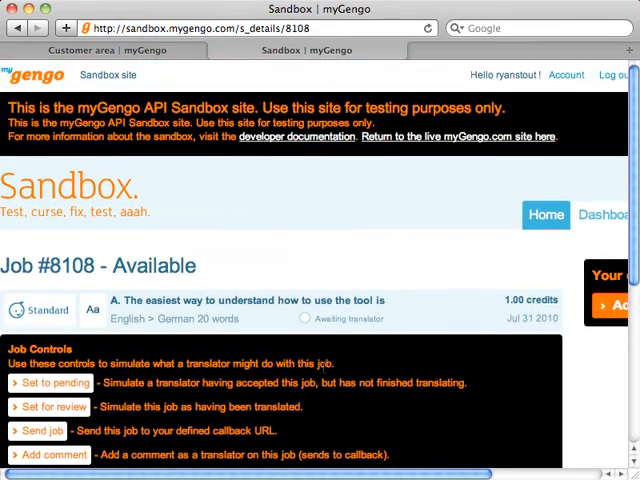
pyautogui.moveTo(546, 216)
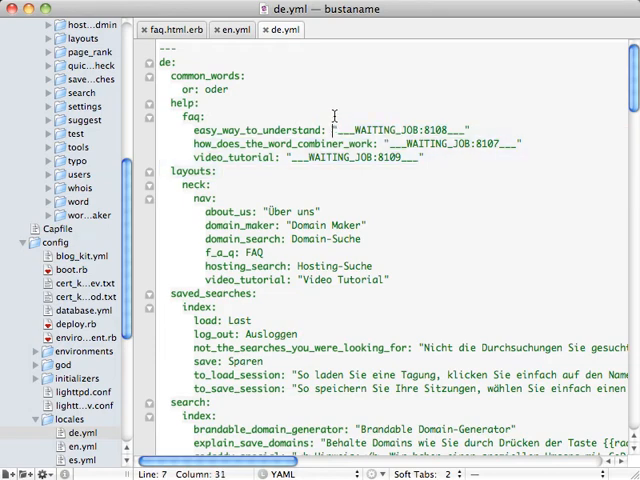
pyautogui.click(228, 28)
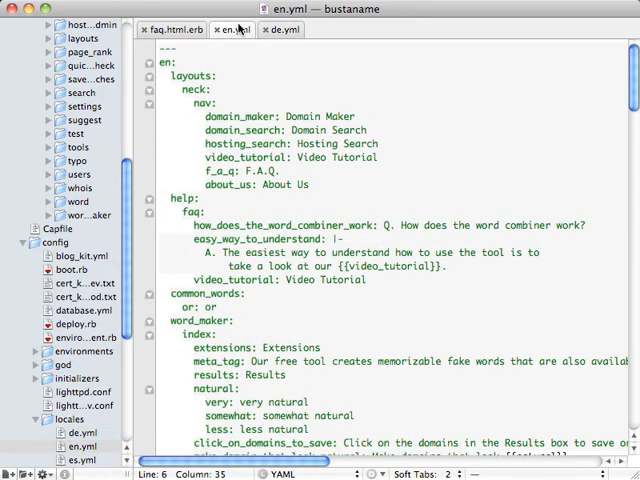